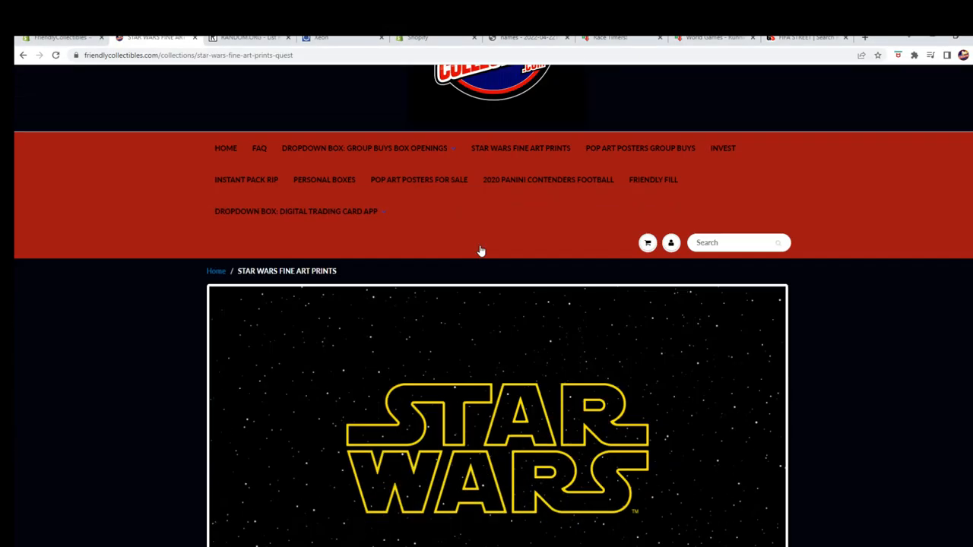
# Review the upper ticket lists, selecting the name in slot 5 of The Emperor list
pyautogui.scroll(-3)
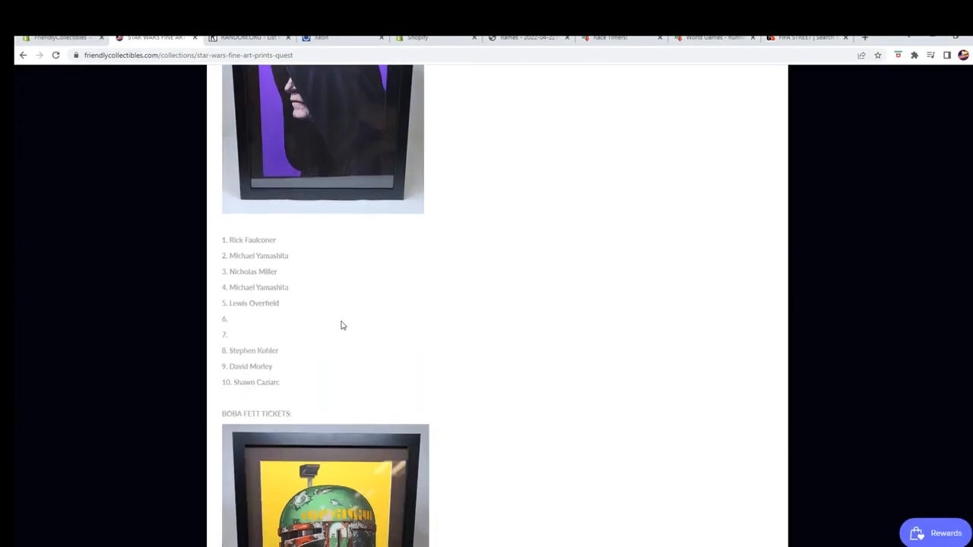
pyautogui.moveTo(268, 314)
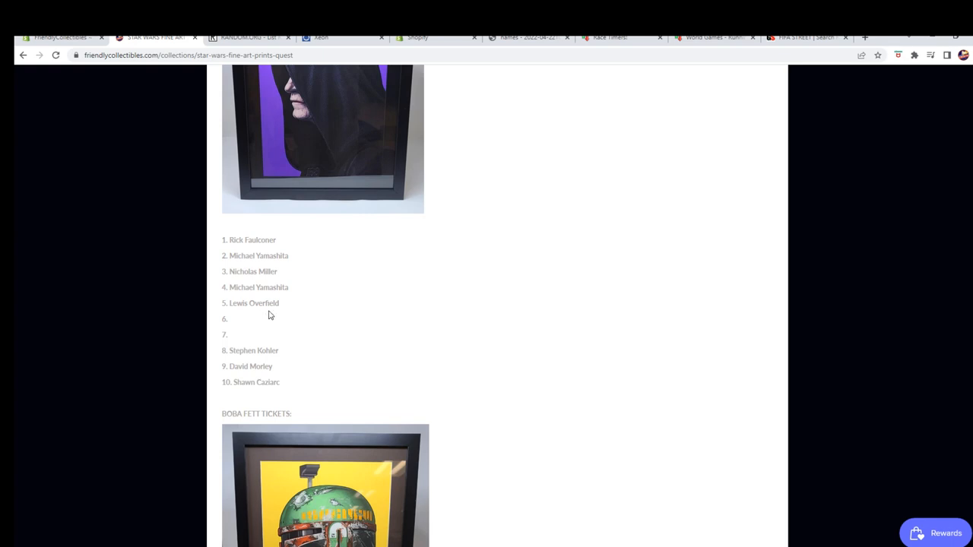
pyautogui.doubleClick(252, 302)
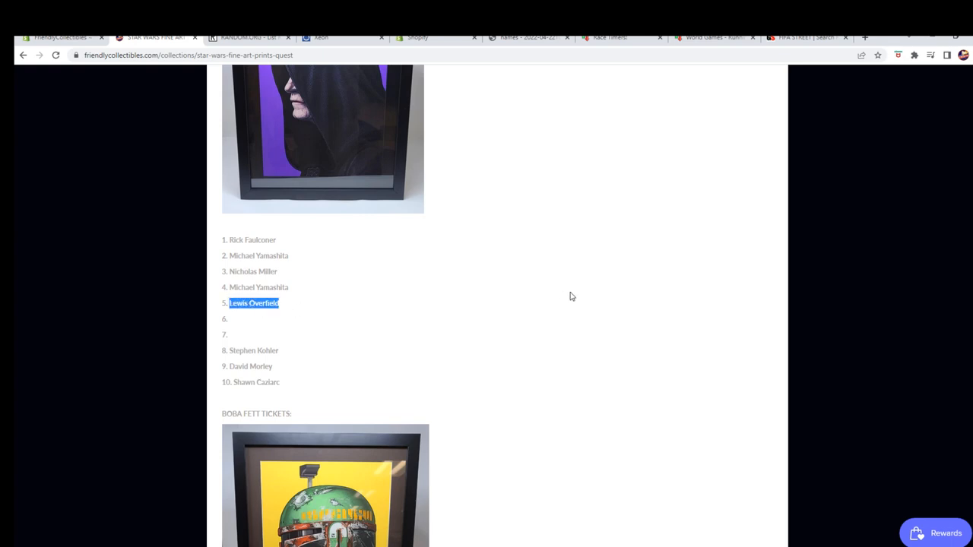
pyautogui.scroll(-3)
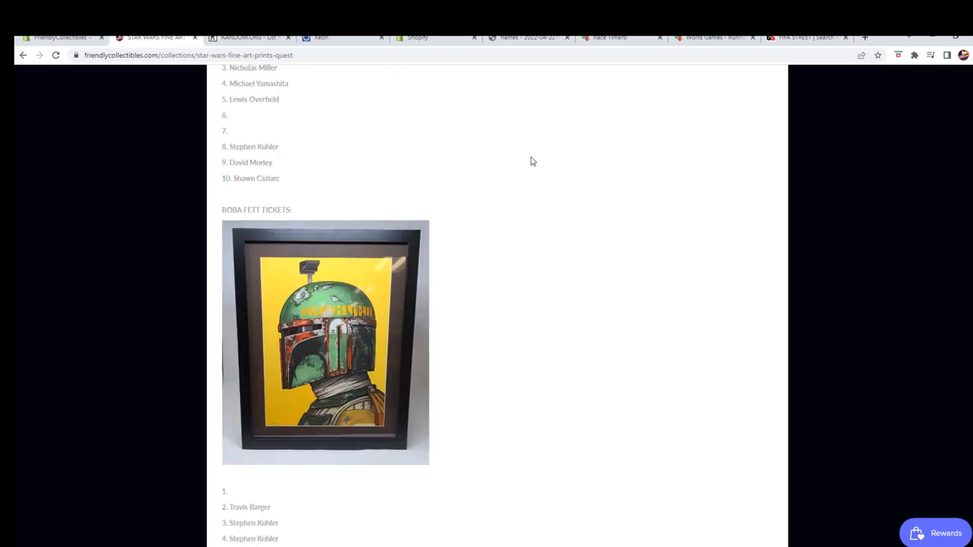
pyautogui.scroll(-3)
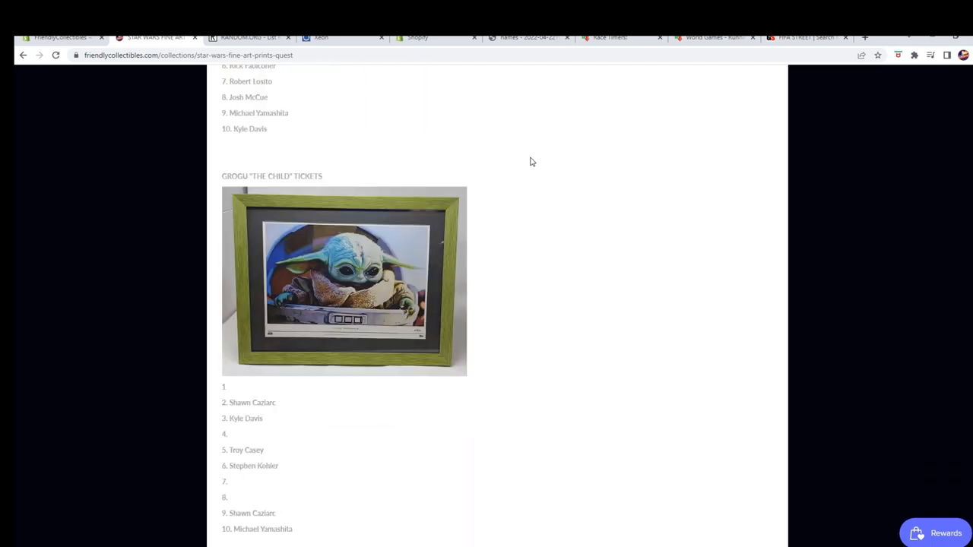
pyautogui.scroll(-3)
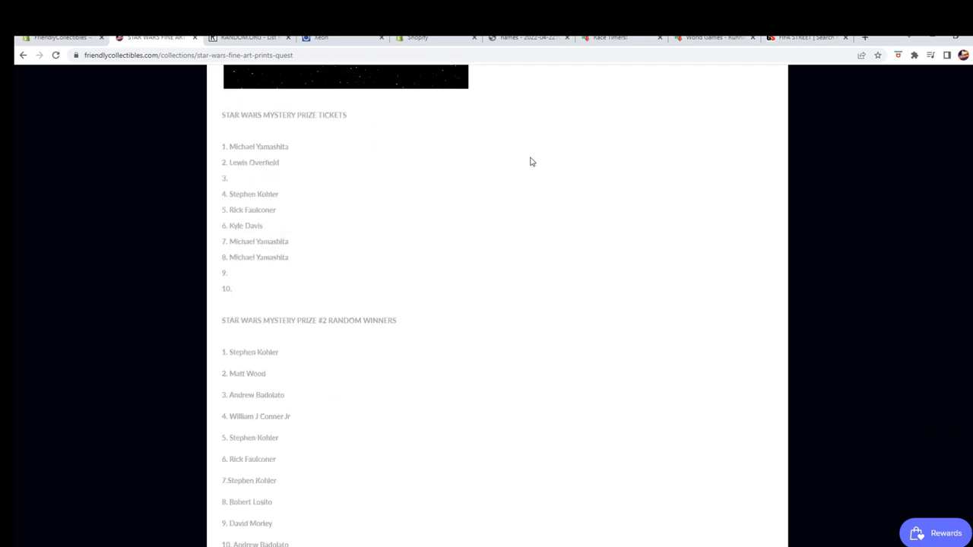
pyautogui.scroll(3)
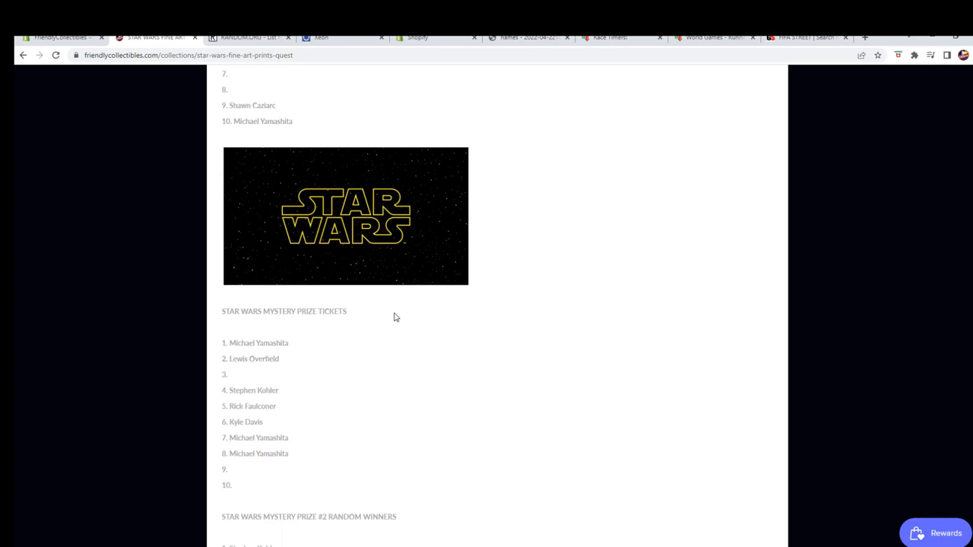
pyautogui.moveTo(249, 486)
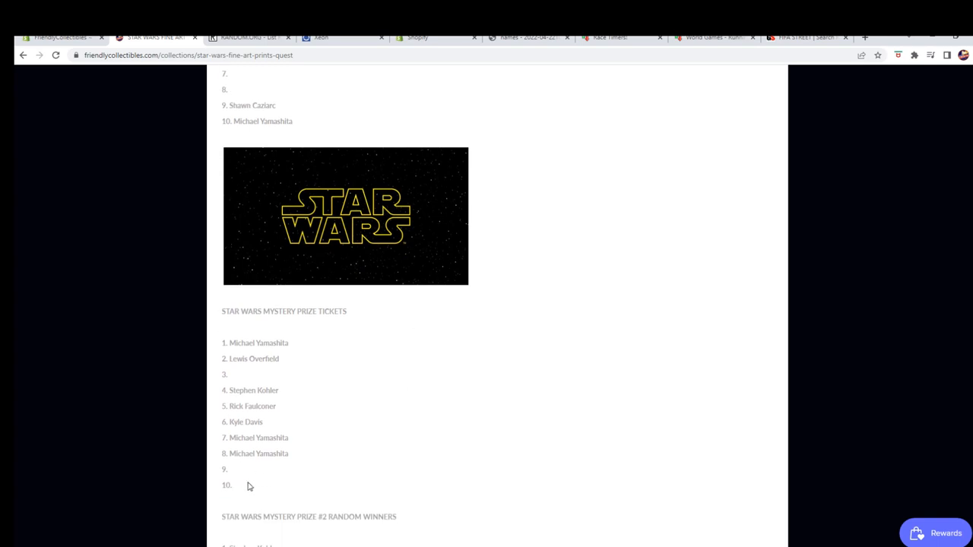
pyautogui.moveTo(278, 480)
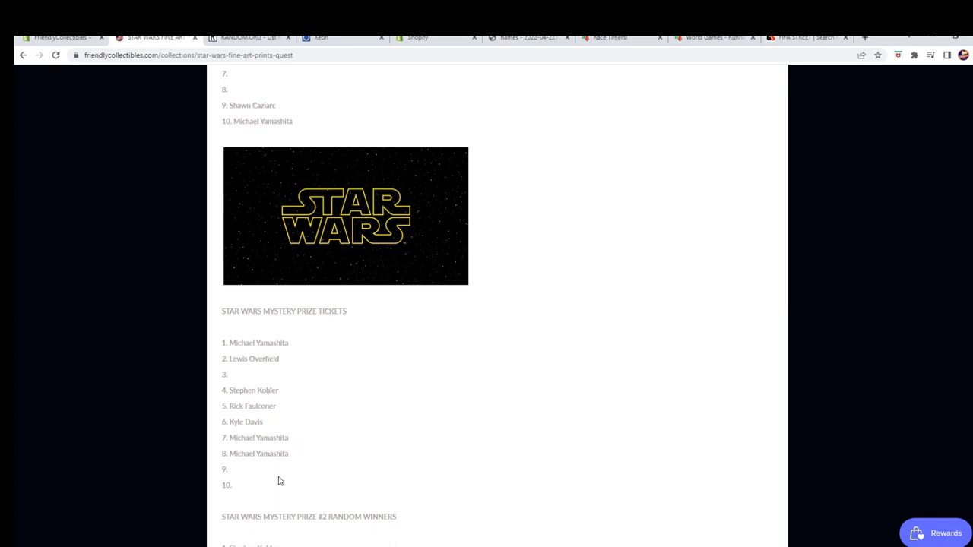
pyautogui.moveTo(251, 487)
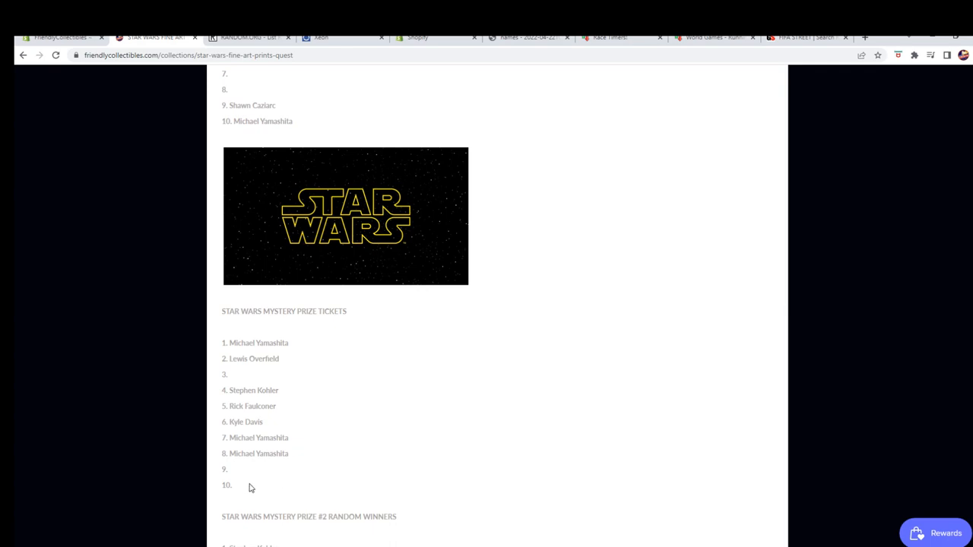
pyautogui.scroll(3)
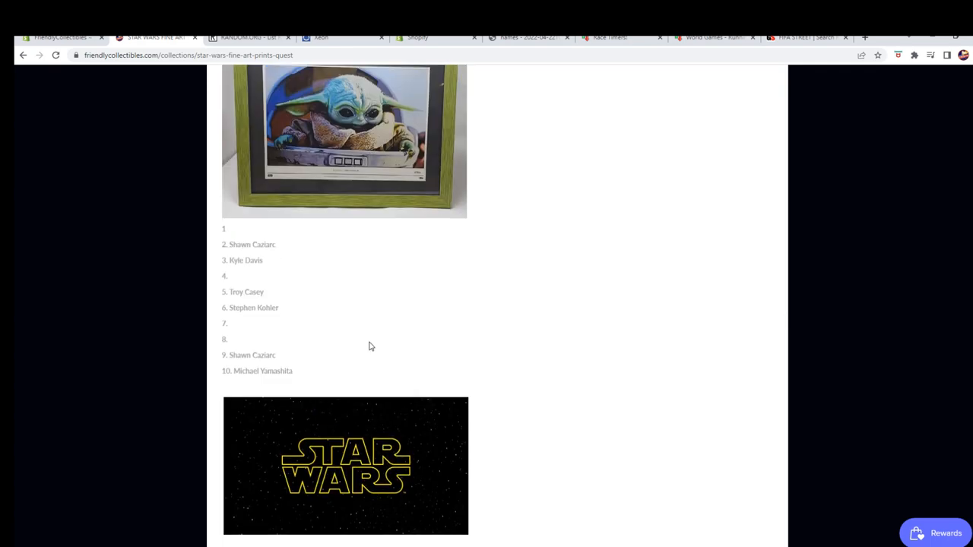
pyautogui.scroll(-3)
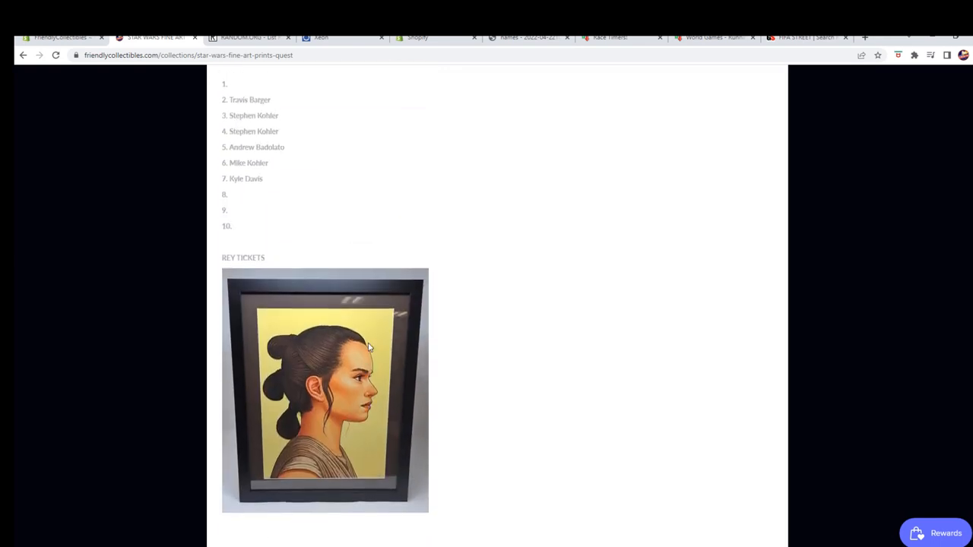
pyautogui.scroll(3)
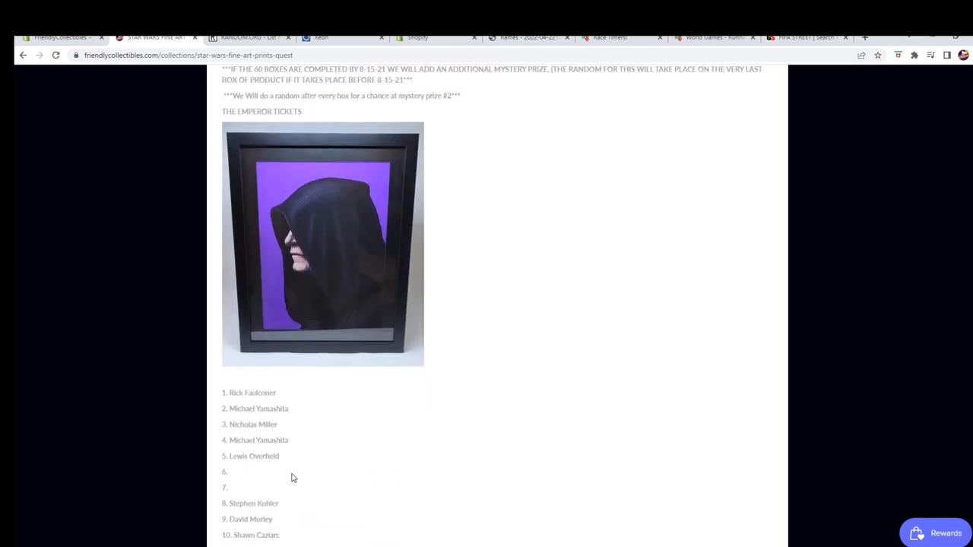
pyautogui.scroll(-3)
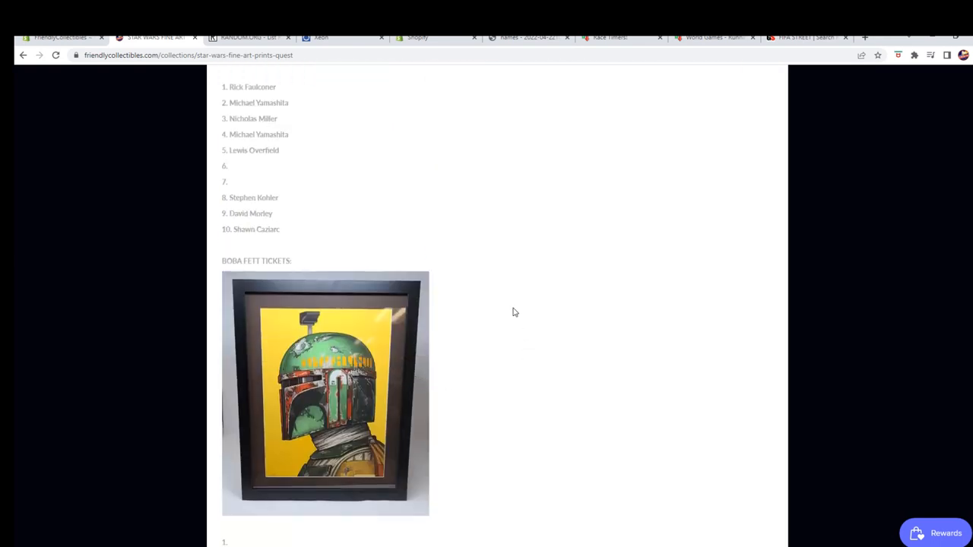
# Continue down the remaining prints' ticket lists to the mystery prize random winners list
pyautogui.scroll(-3)
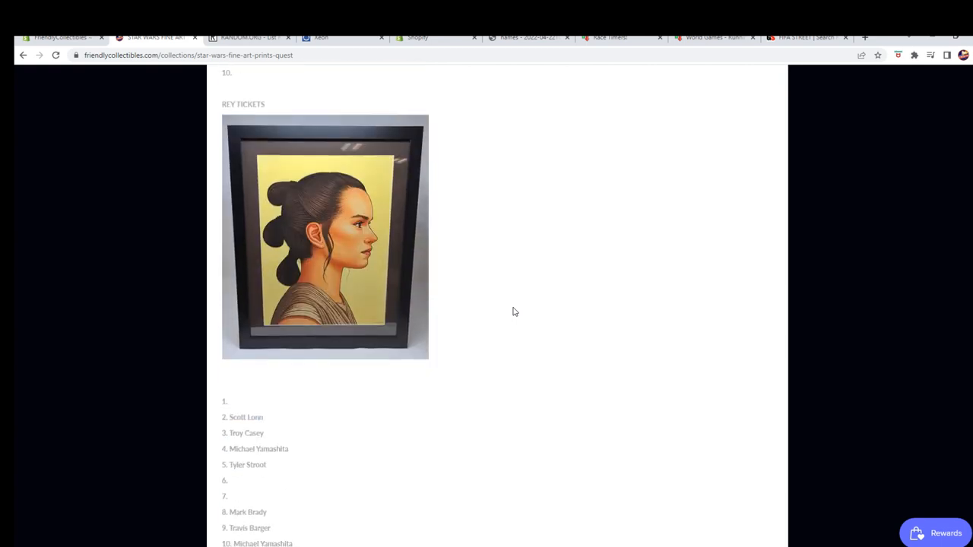
pyautogui.scroll(-3)
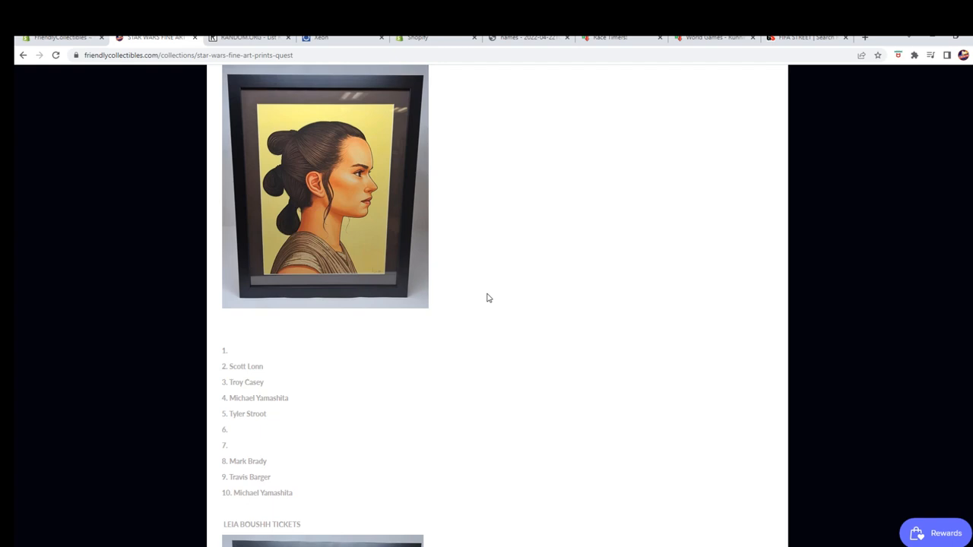
pyautogui.scroll(-3)
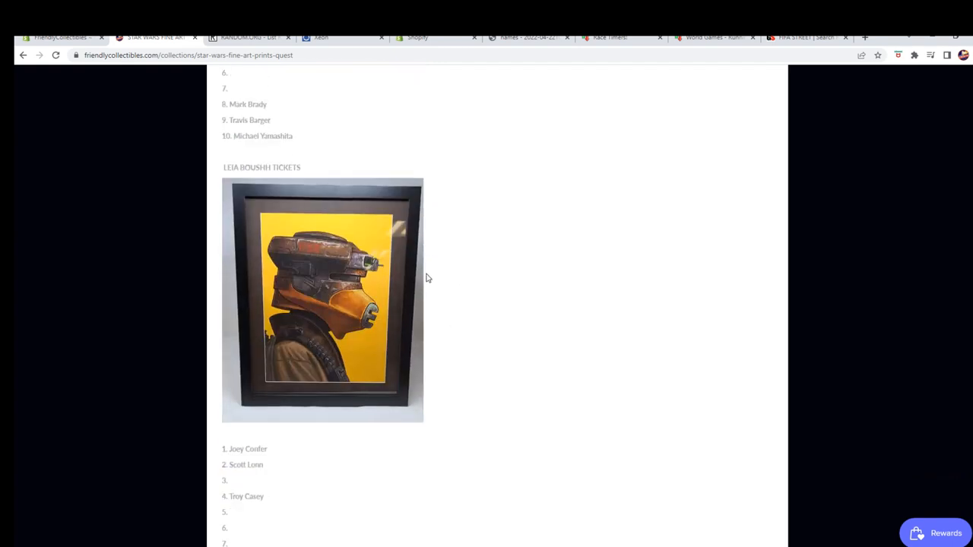
pyautogui.scroll(-3)
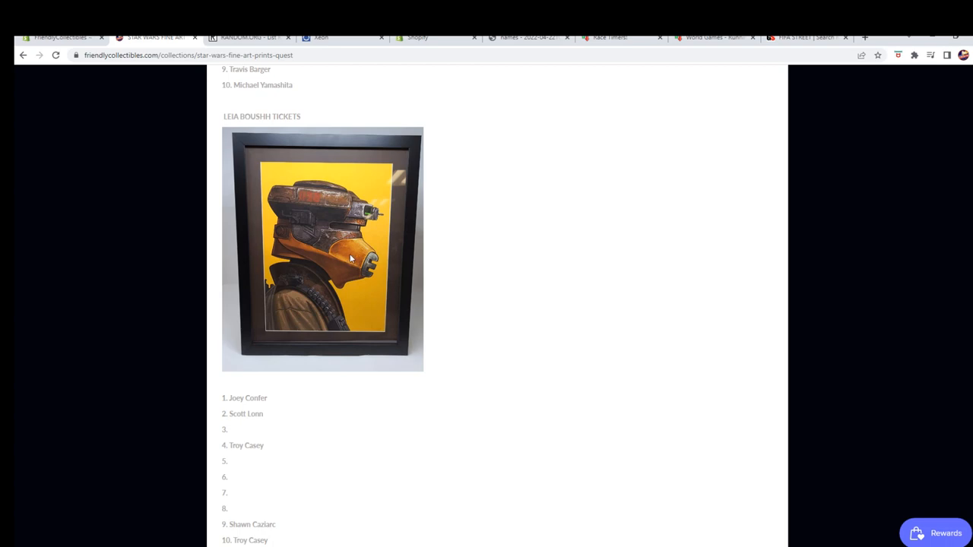
pyautogui.scroll(-3)
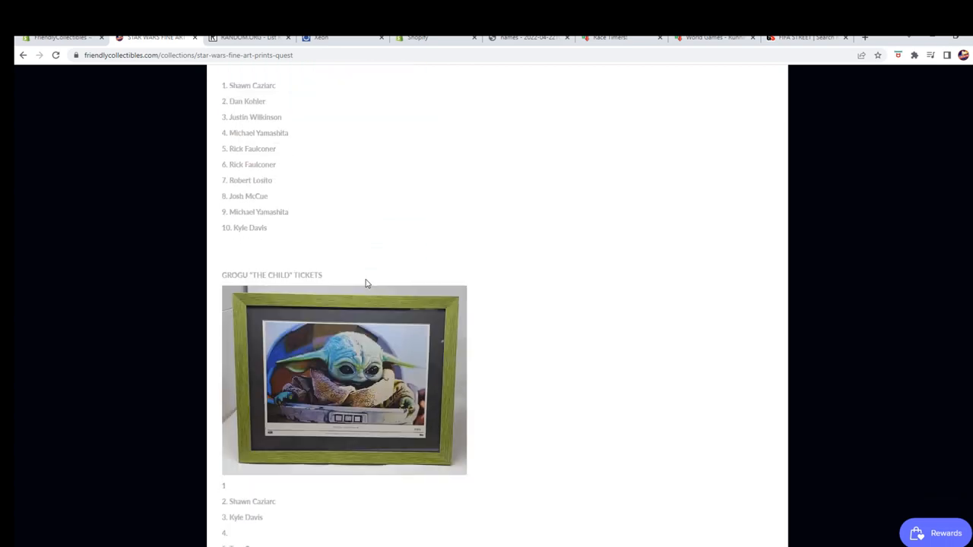
pyautogui.scroll(-3)
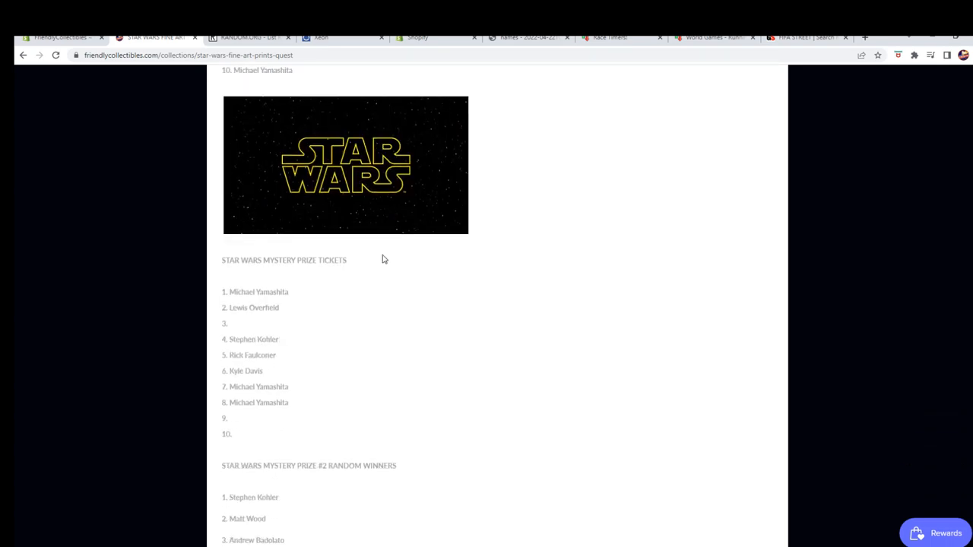
pyautogui.scroll(-3)
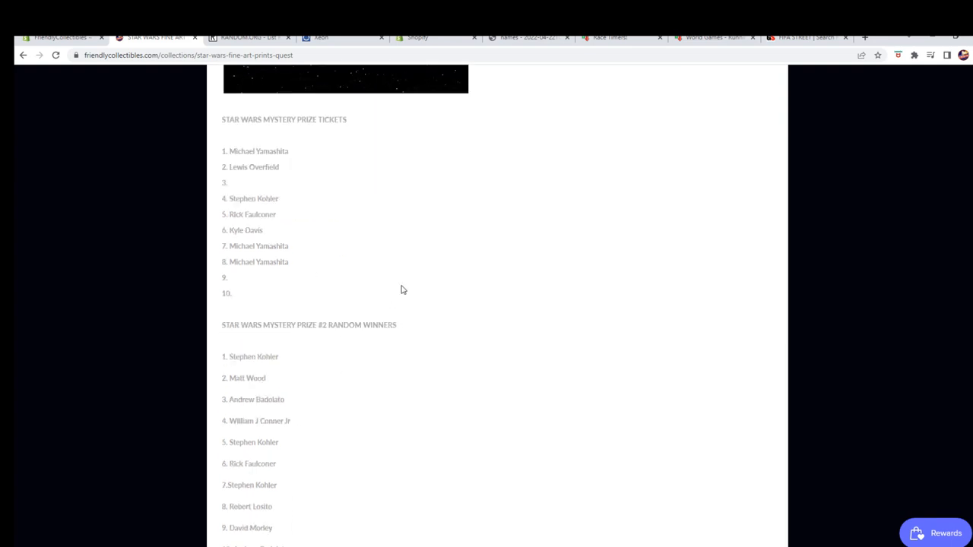
pyautogui.scroll(-3)
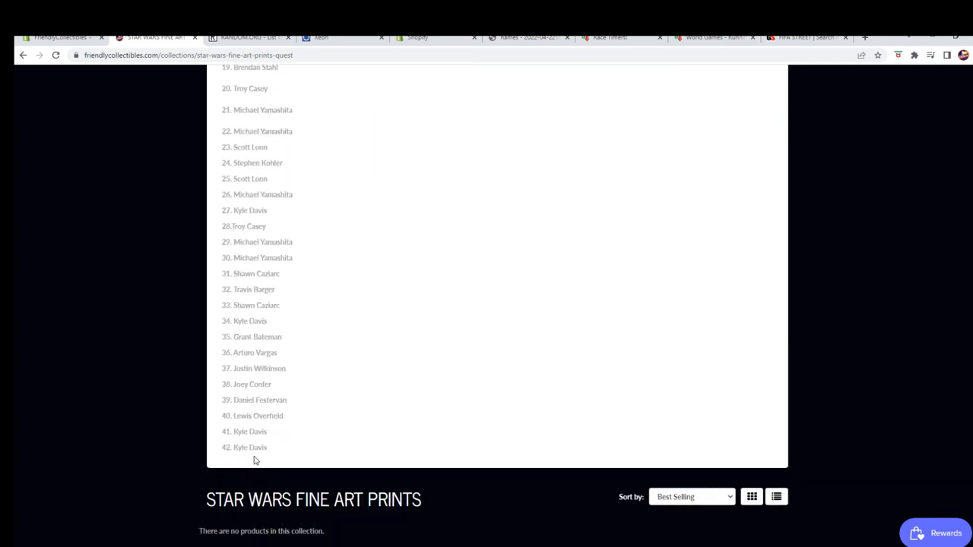
# Clear the selection on the last ticket entry and look back over the ticket name lists
pyautogui.doubleClick(250, 446)
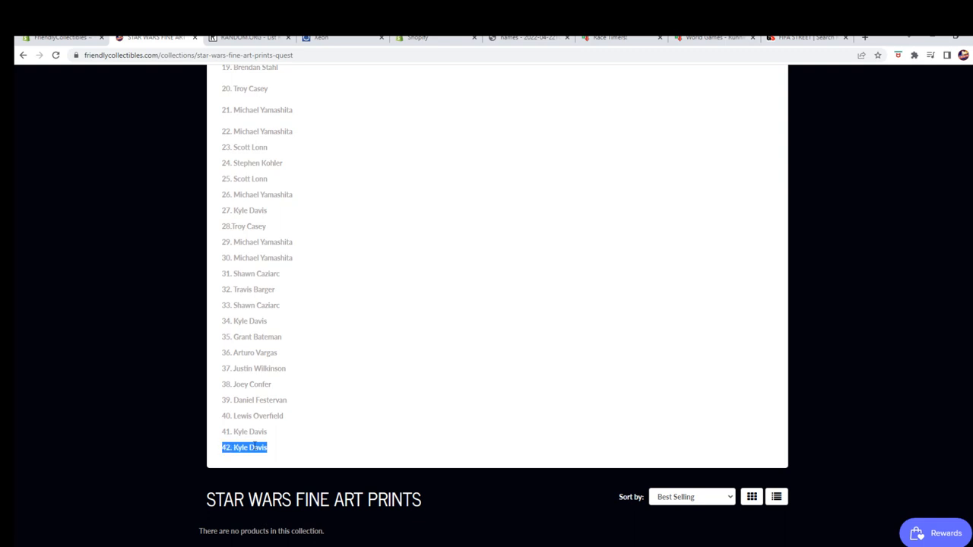
pyautogui.click(277, 448)
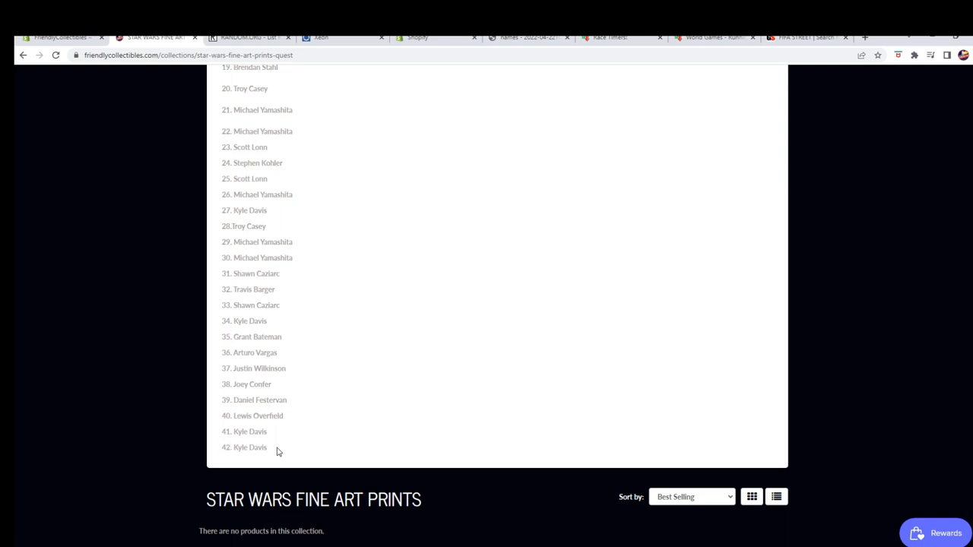
pyautogui.moveTo(384, 435)
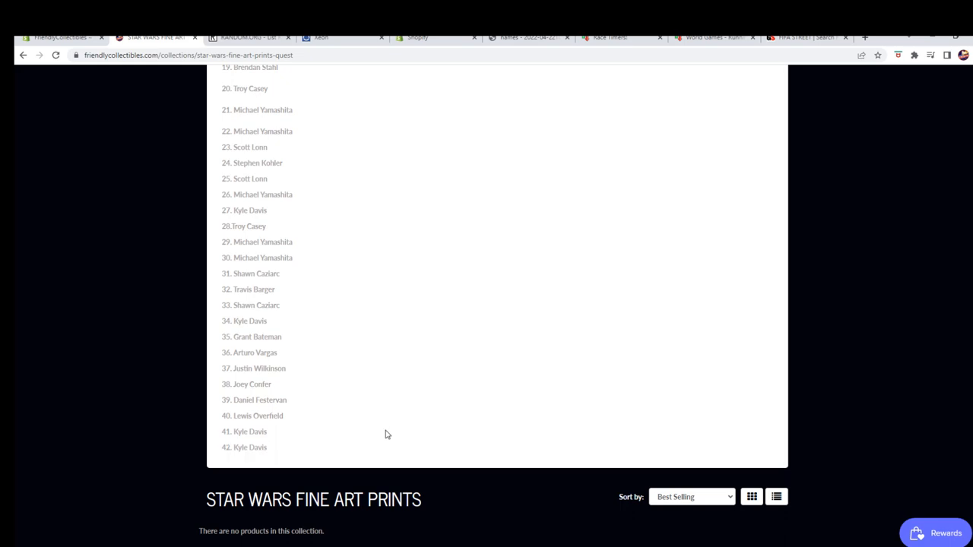
pyautogui.scroll(3)
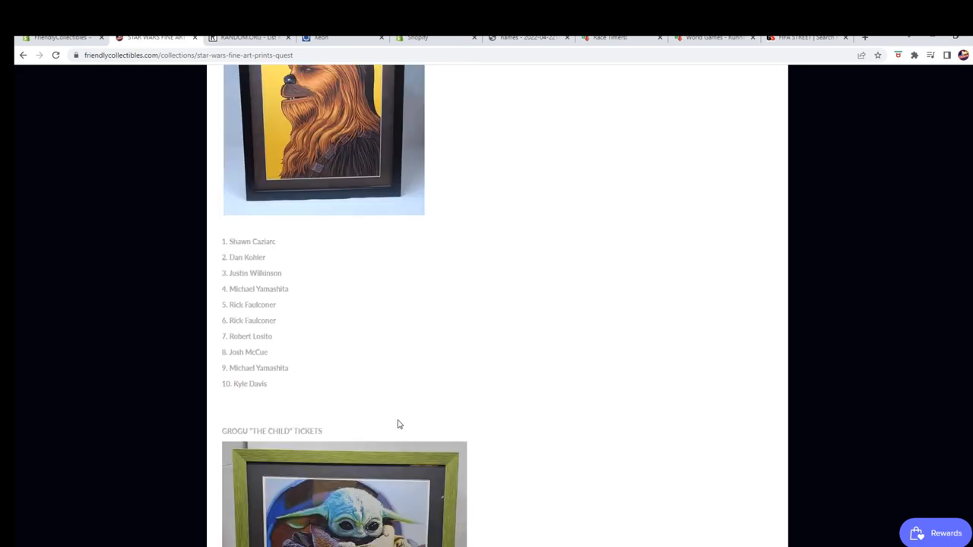
pyautogui.scroll(-3)
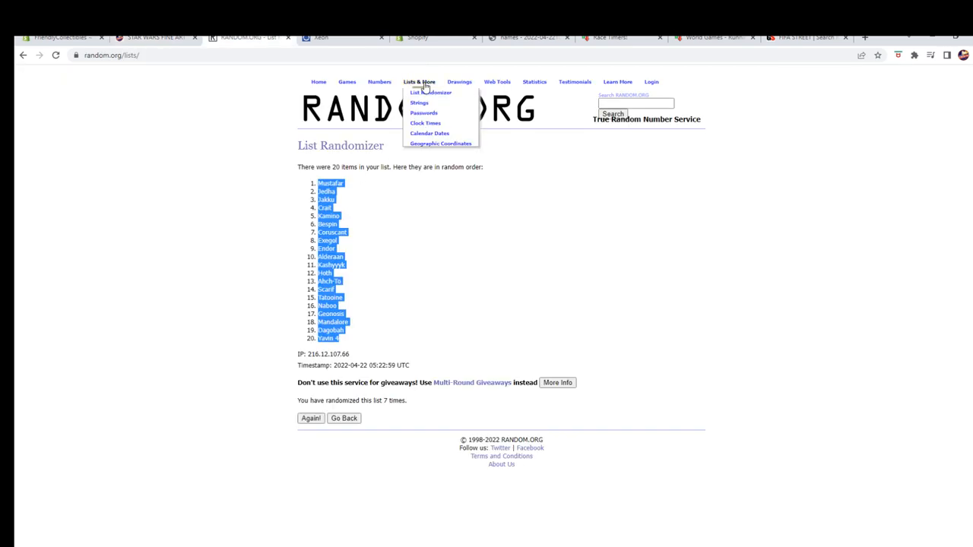
# Start a blank List Randomizer form and copy the 20 owner names from column A of Book2
pyautogui.click(430, 93)
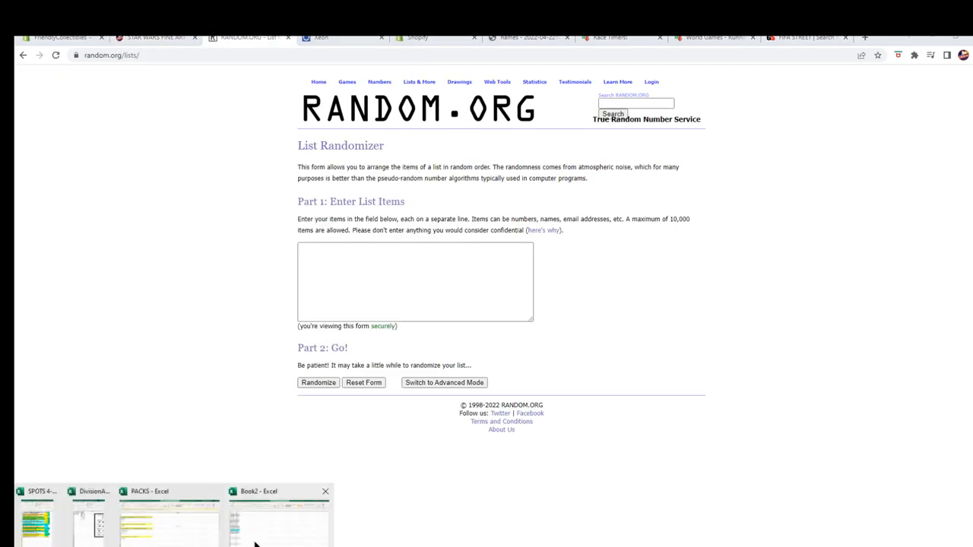
pyautogui.click(279, 517)
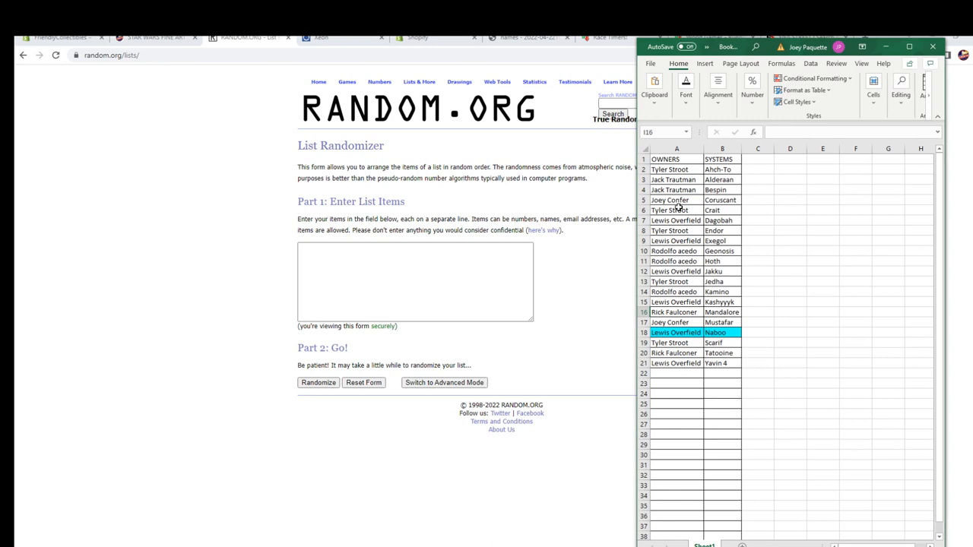
pyautogui.click(675, 169)
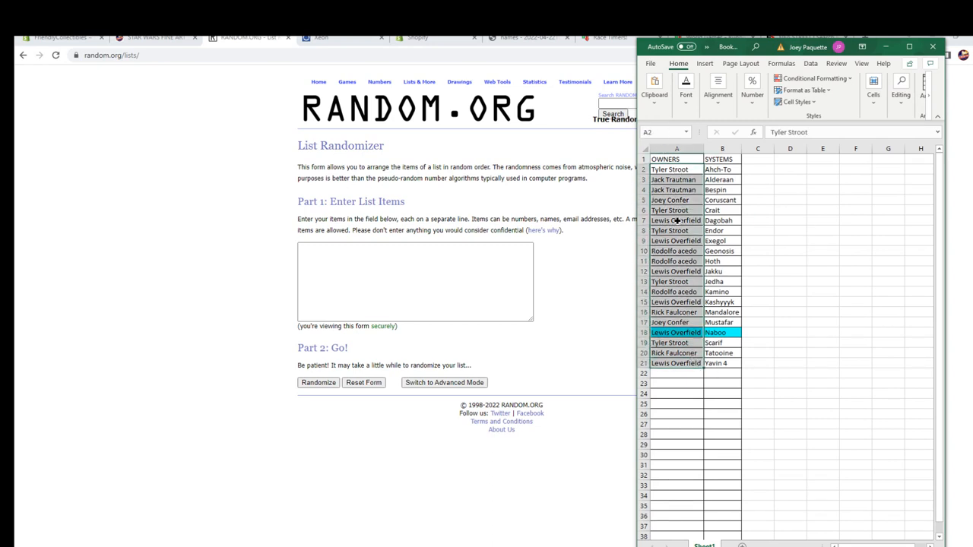
pyautogui.rightClick(414, 281)
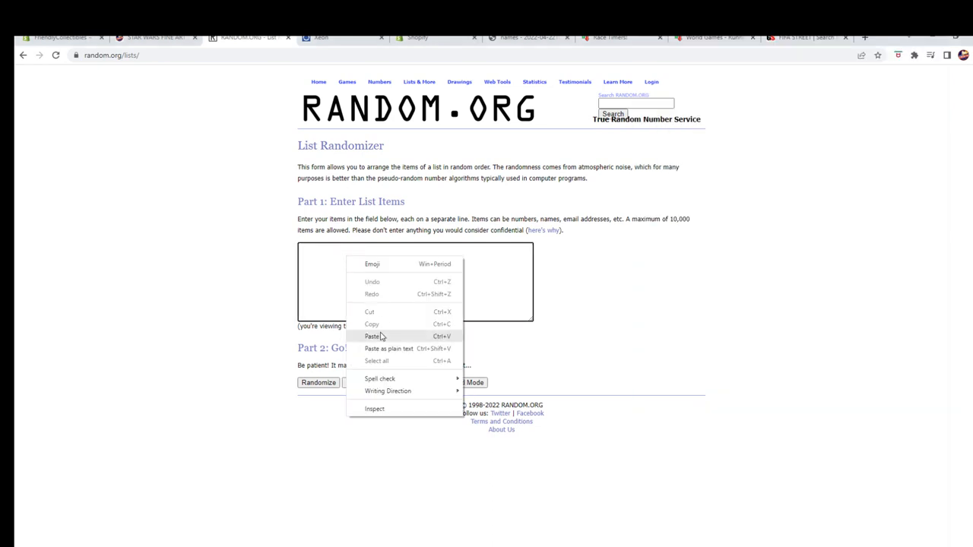
# Paste the 20 owner names into the randomizer and shuffle them repeatedly
pyautogui.click(372, 336)
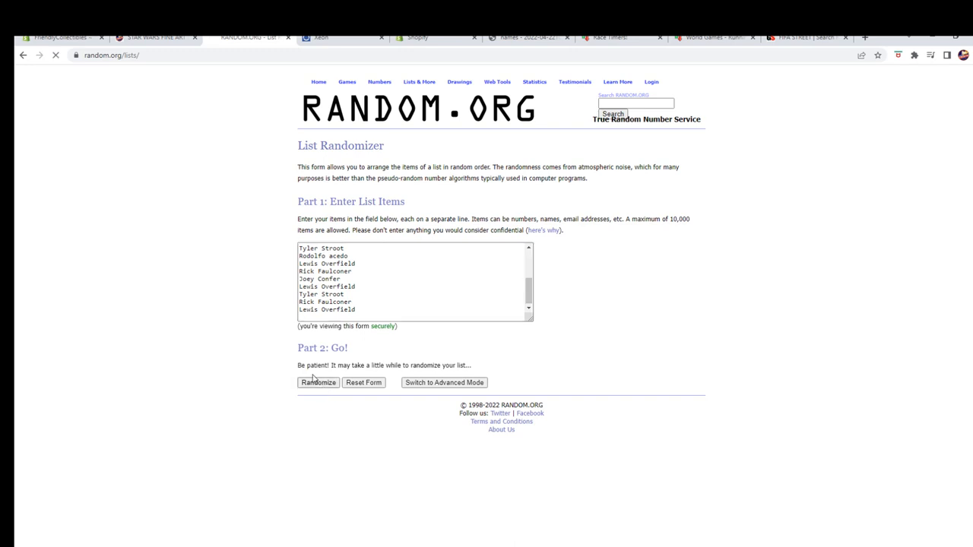
pyautogui.click(318, 383)
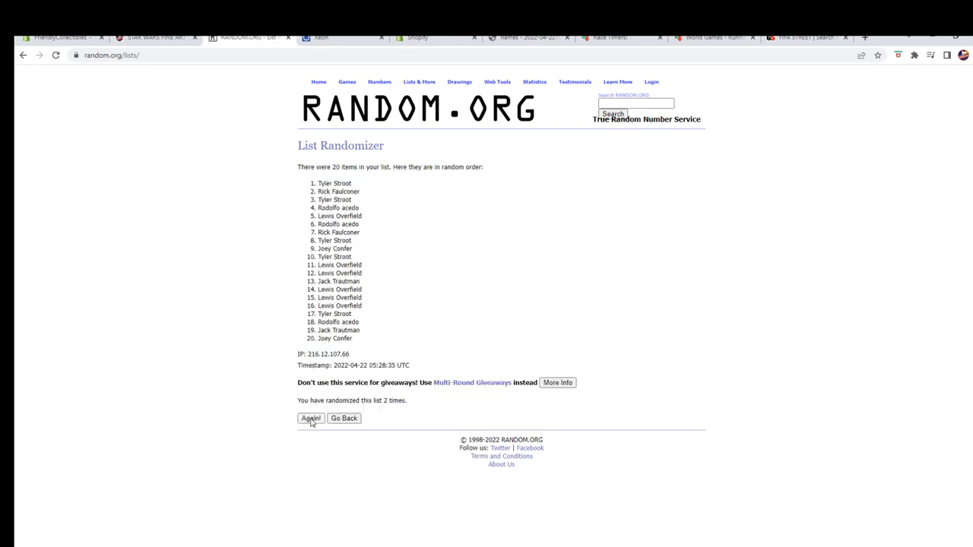
pyautogui.click(310, 418)
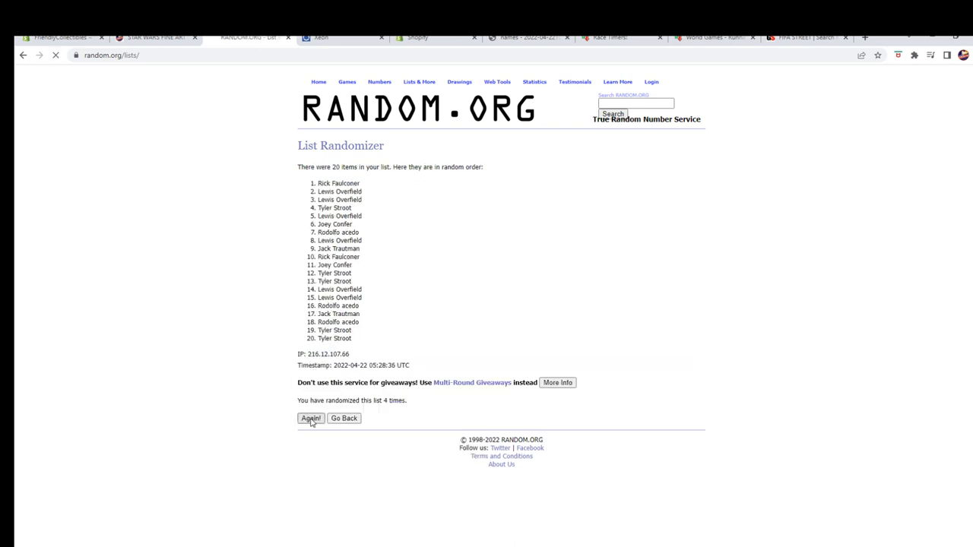
pyautogui.click(310, 418)
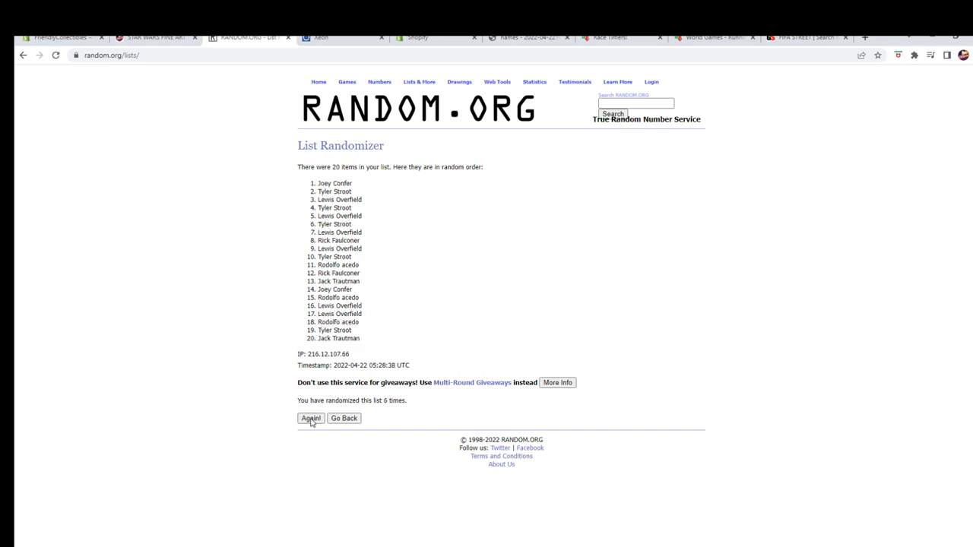
pyautogui.click(310, 418)
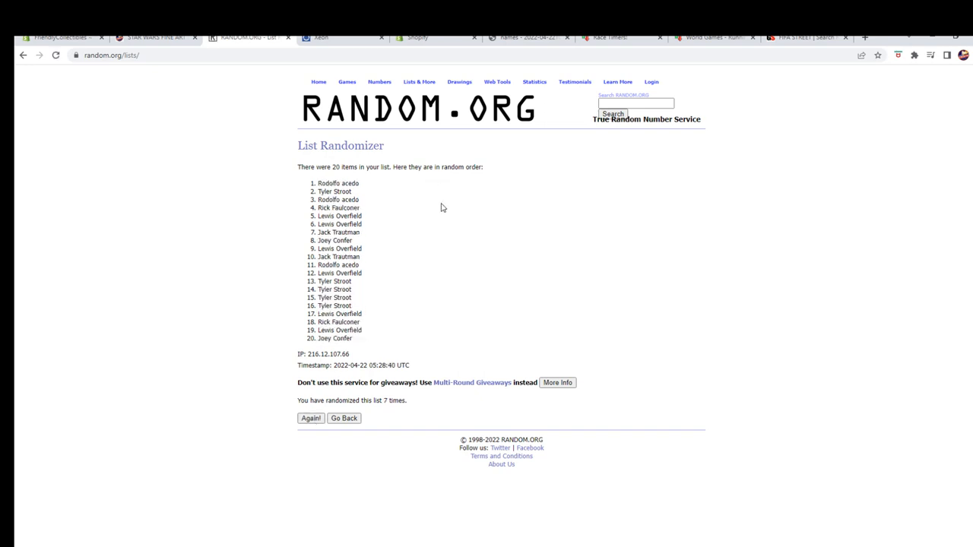
# Copy the top-ranked name as the mystery prize winner
pyautogui.rightClick(337, 183)
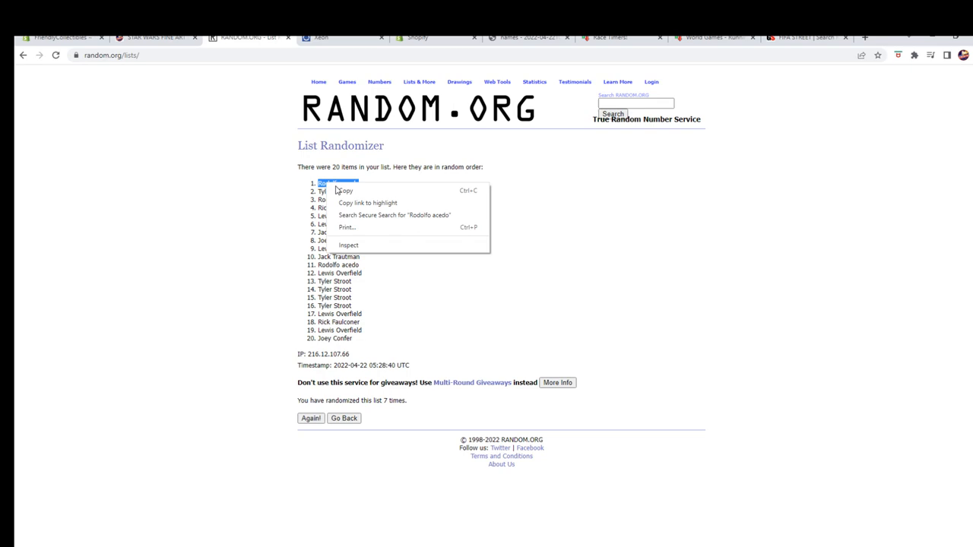
pyautogui.click(152, 37)
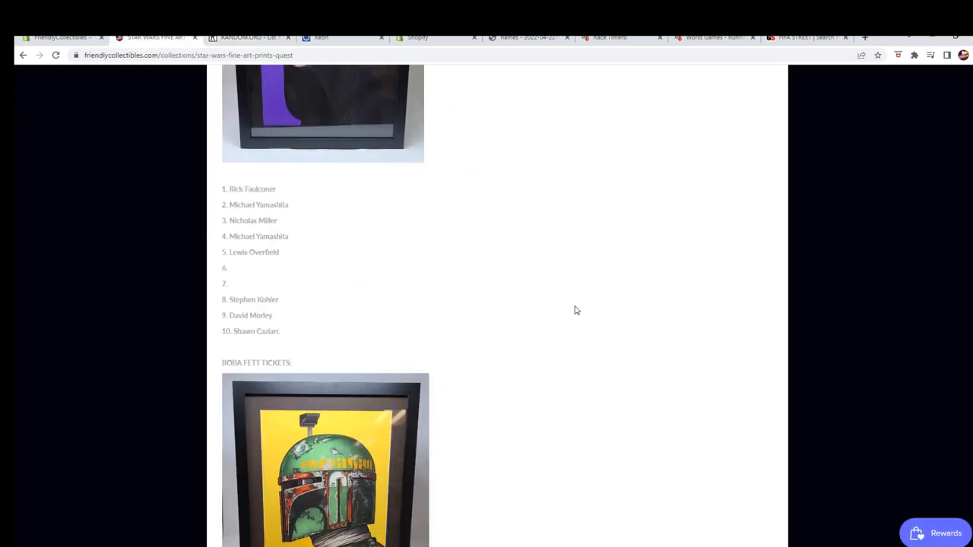
pyautogui.scroll(-3)
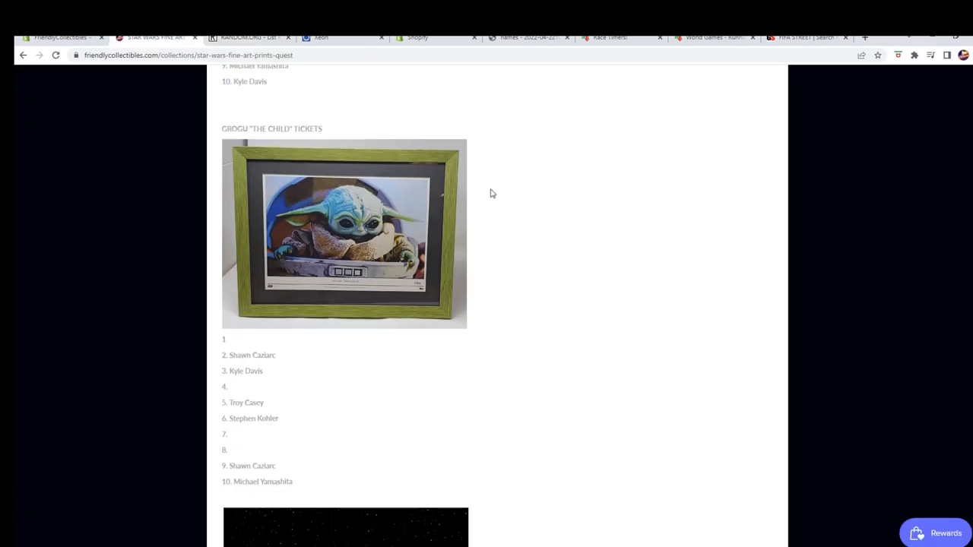
pyautogui.scroll(-3)
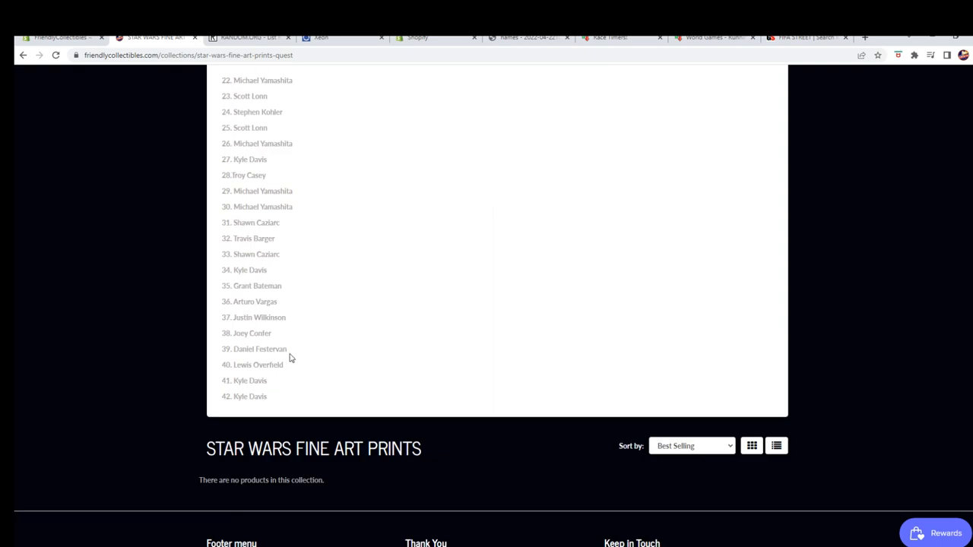
pyautogui.moveTo(243, 409)
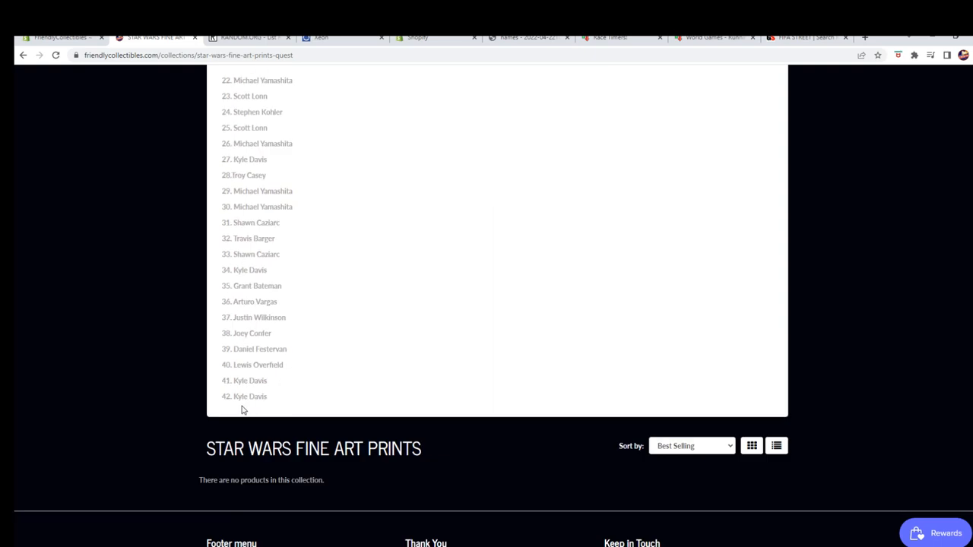
pyautogui.moveTo(331, 362)
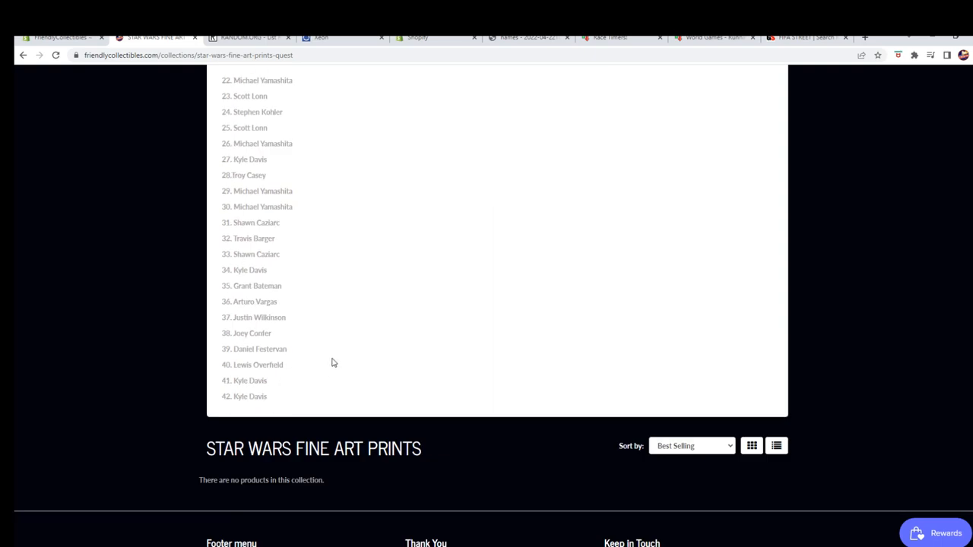
pyautogui.scroll(3)
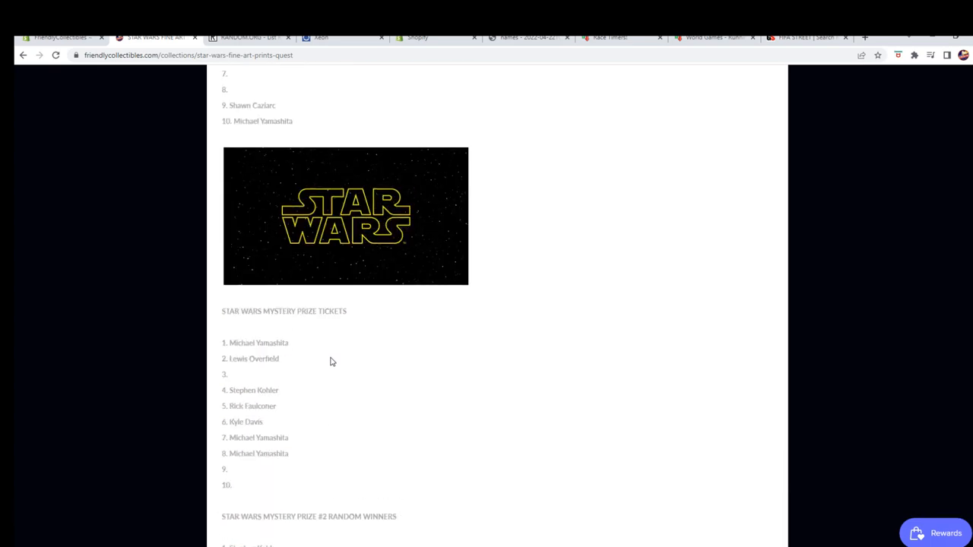
pyautogui.scroll(-3)
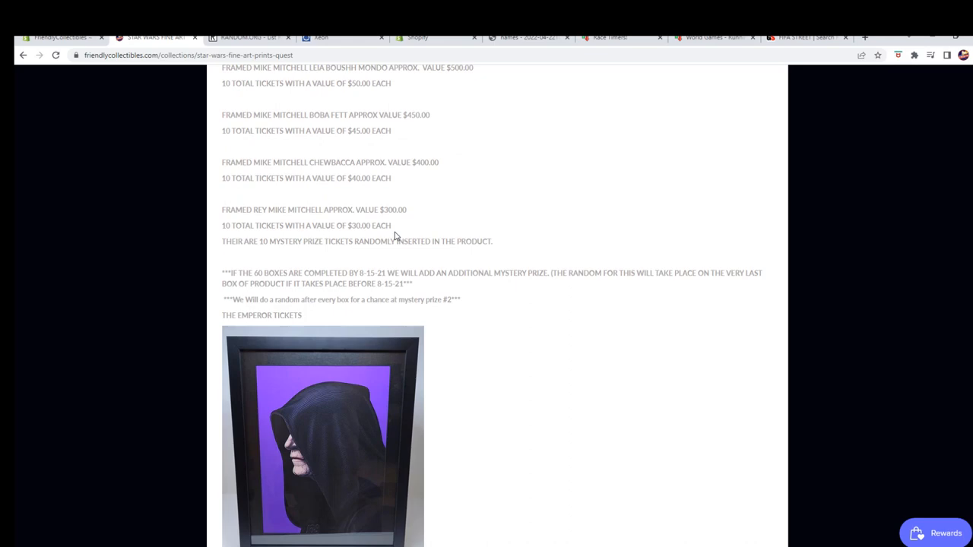
pyautogui.scroll(3)
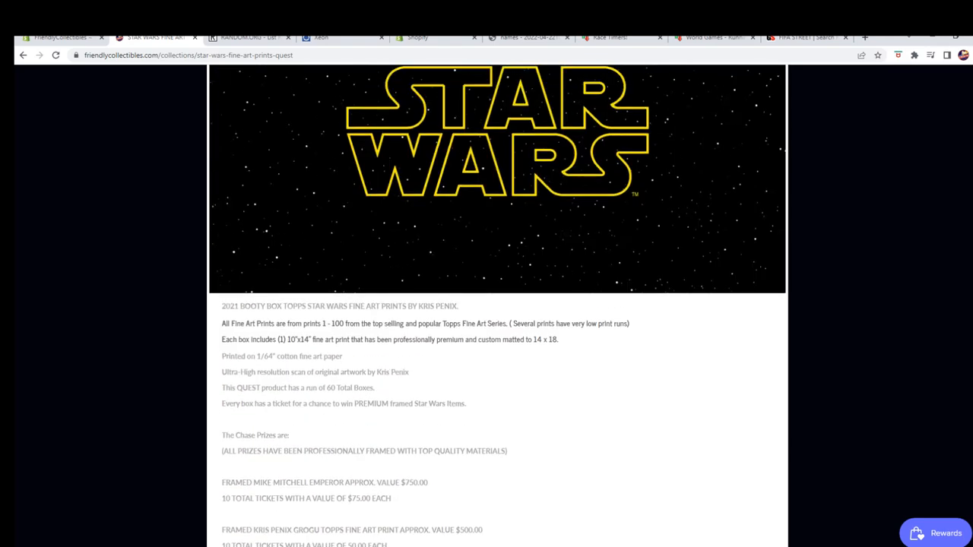